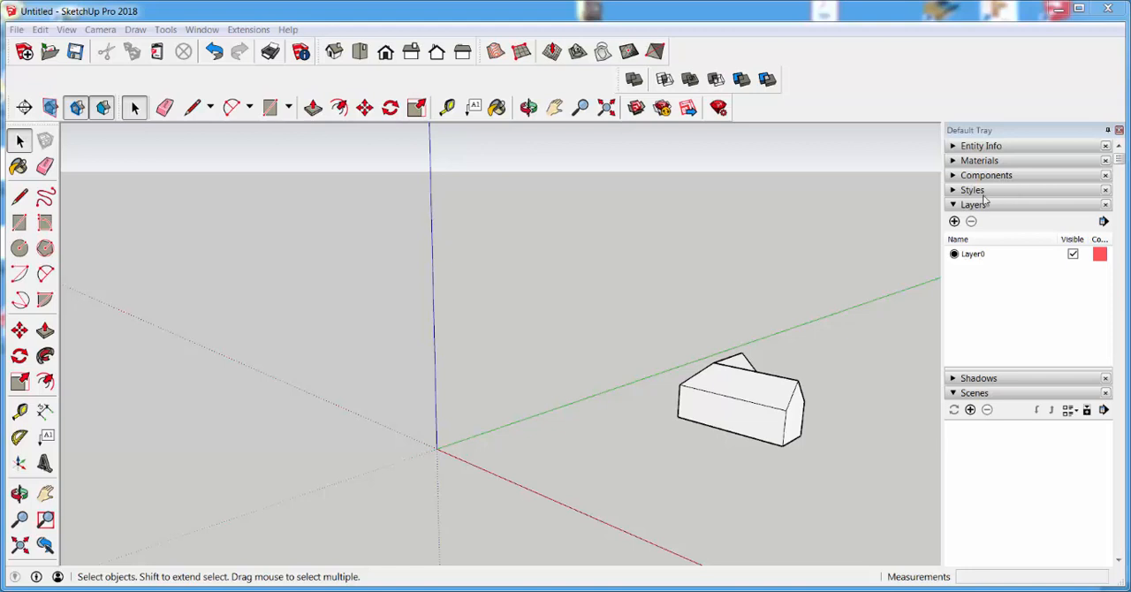
{"action": "mouse_move", "coordinate": [177, 222]}
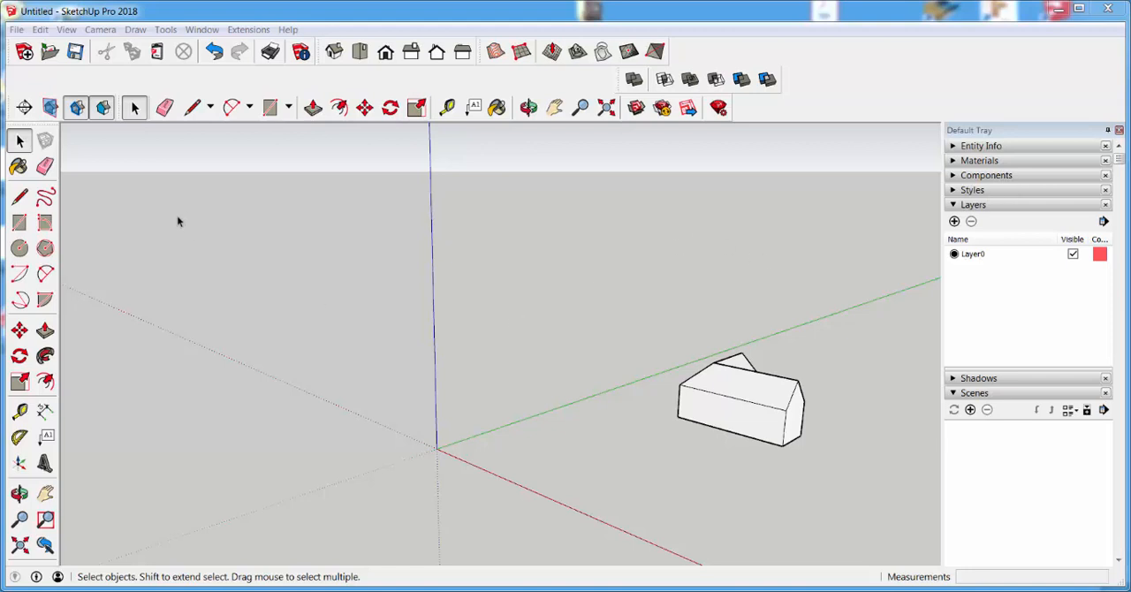
{"action": "mouse_move", "coordinate": [25, 51]}
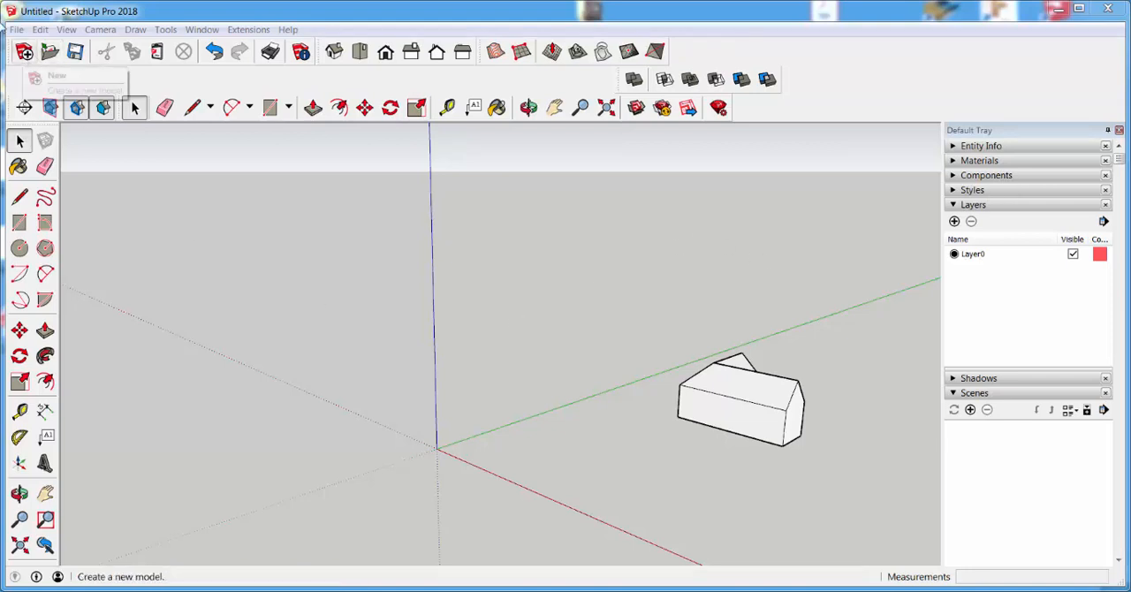
{"action": "mouse_move", "coordinate": [133, 106]}
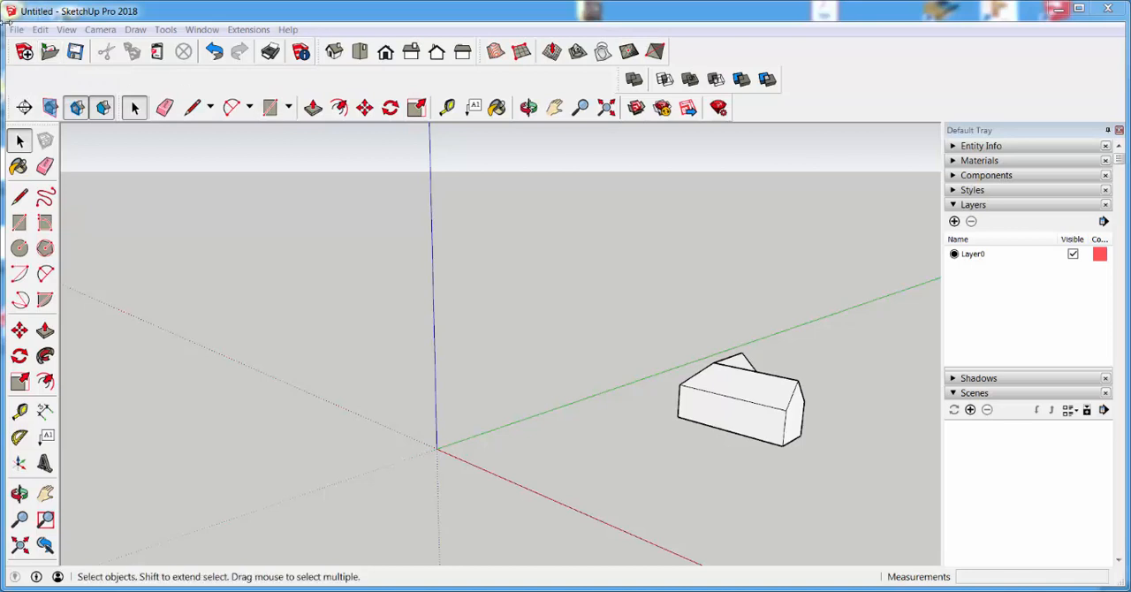
Add a geo-location and search the map for Estes Park, Colorado
{"action": "left_click", "coordinate": [14, 29]}
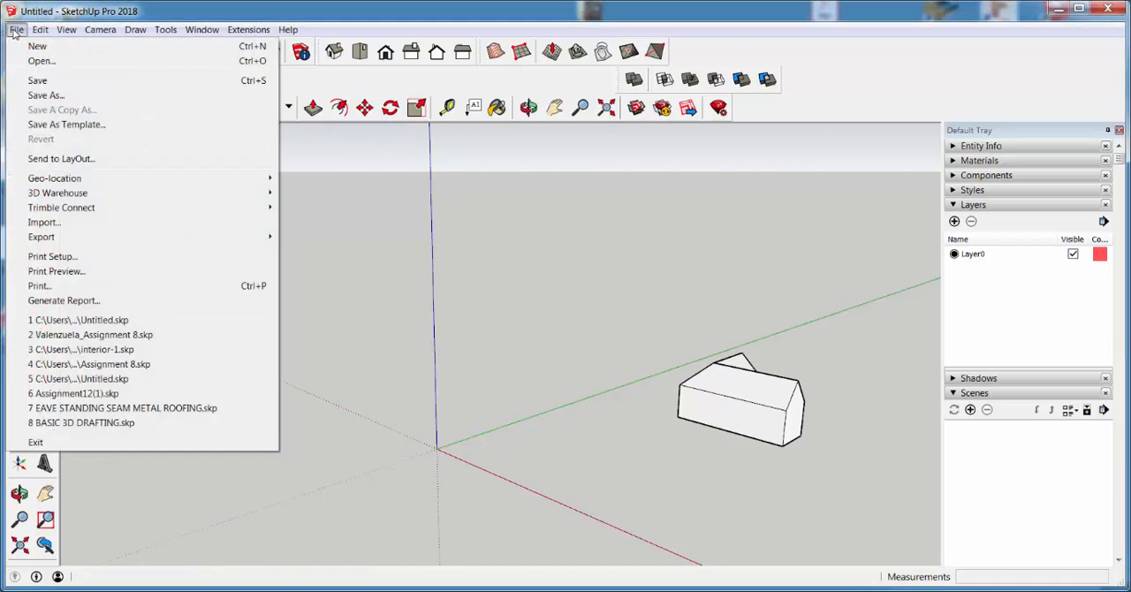
{"action": "mouse_move", "coordinate": [55, 177]}
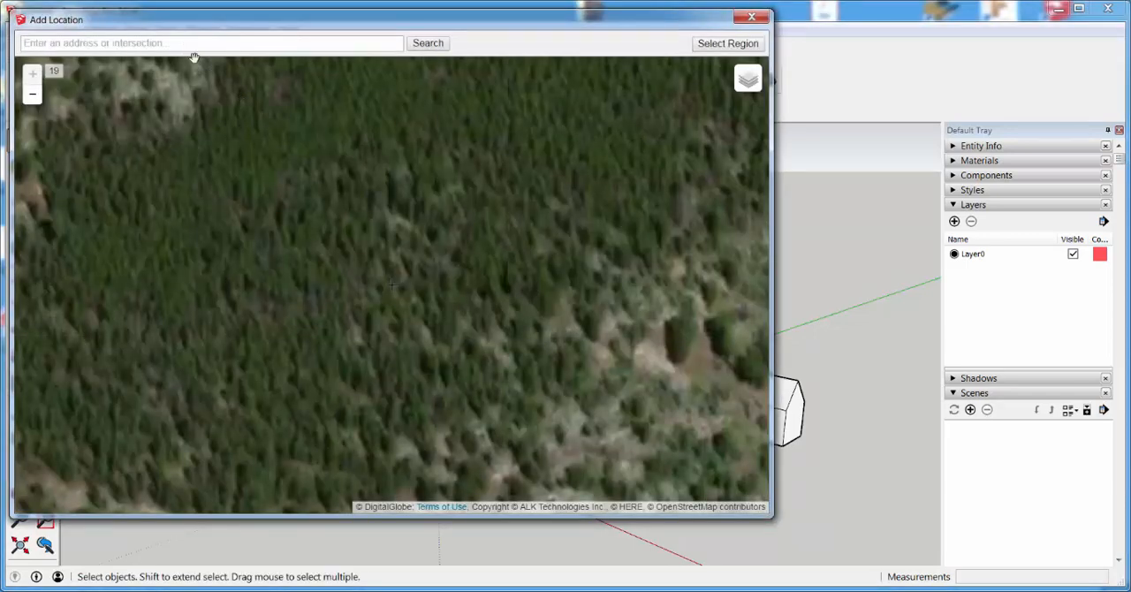
{"action": "type", "text": "e"}
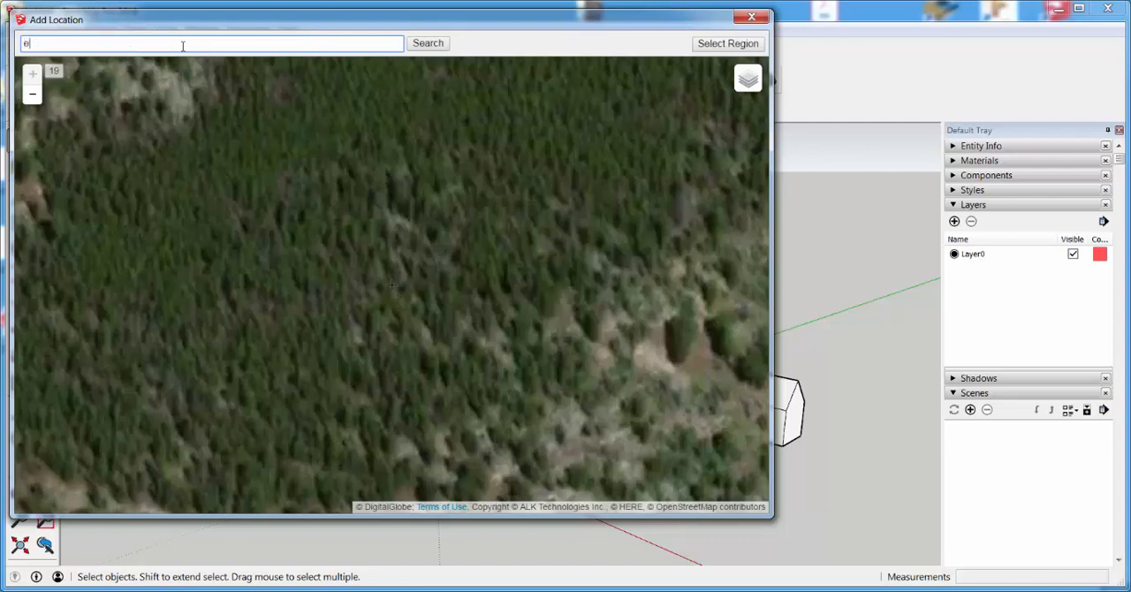
{"action": "type", "text": "stes park colorado"}
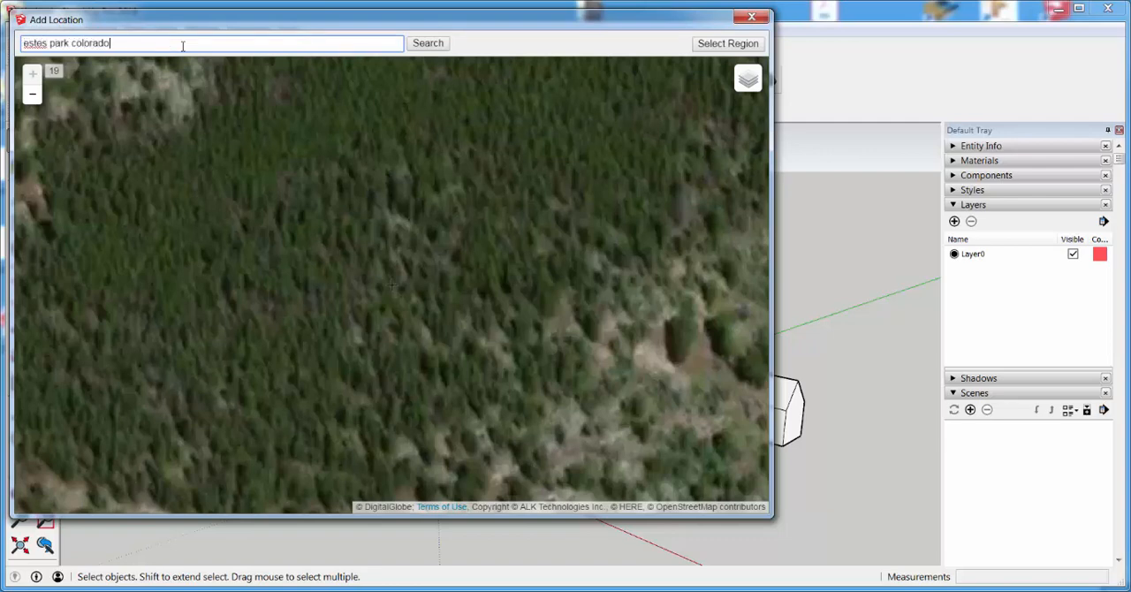
{"action": "left_click", "coordinate": [428, 42]}
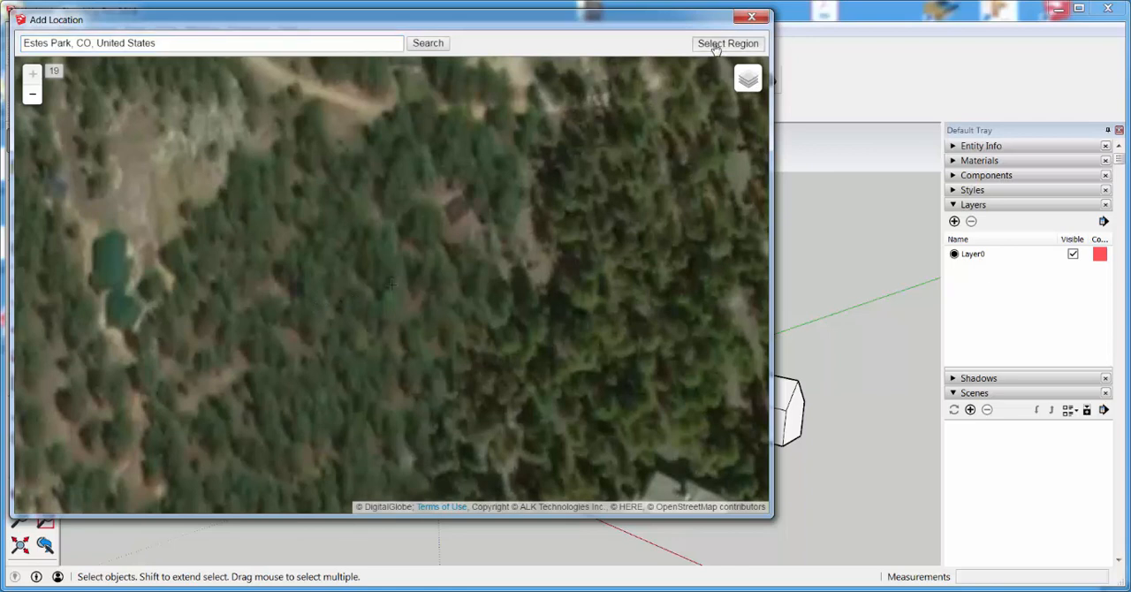
Select a small square region of the map and grab it into the model
{"action": "left_click", "coordinate": [728, 42]}
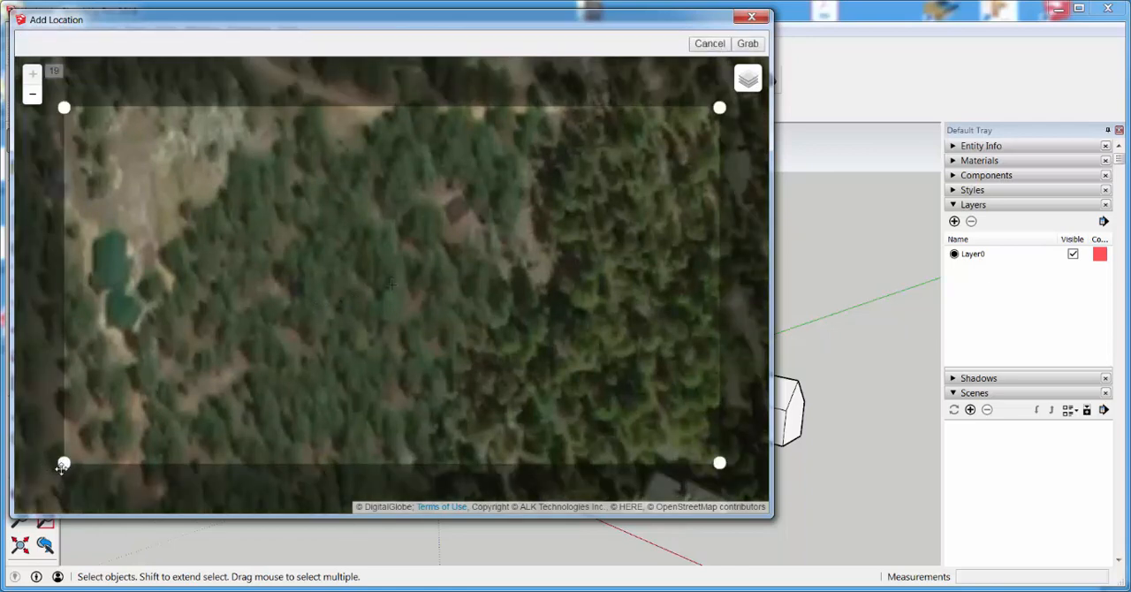
{"action": "left_click_drag", "start_coordinate": [64, 463], "coordinate": [301, 365]}
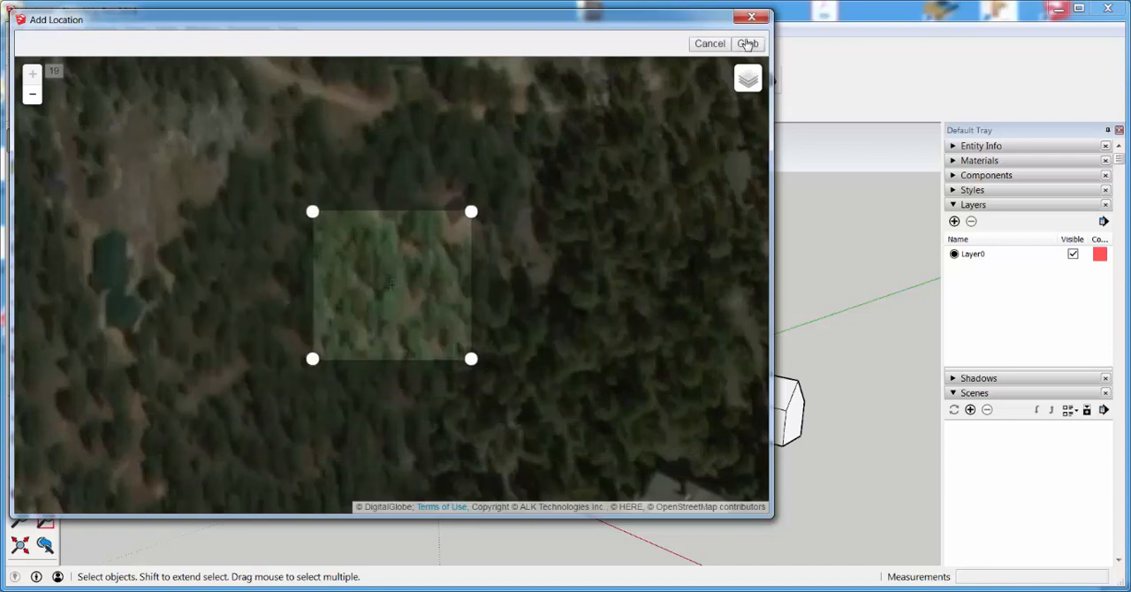
{"action": "left_click", "coordinate": [746, 44]}
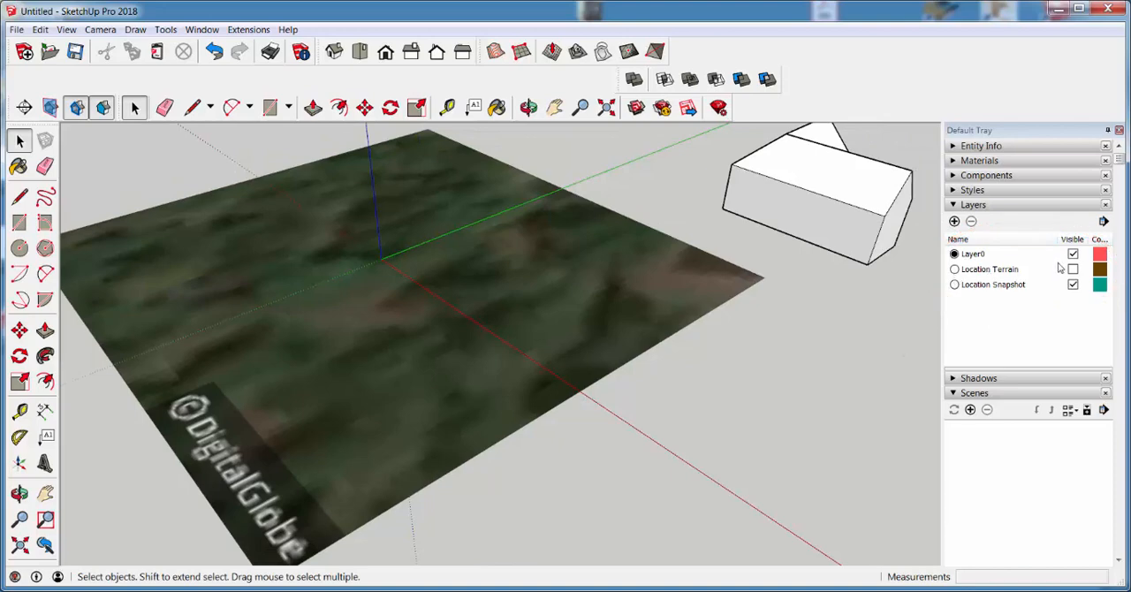
Show the Location Terrain layer, hide Location Snapshot, and select the terrain
{"action": "left_click", "coordinate": [990, 268]}
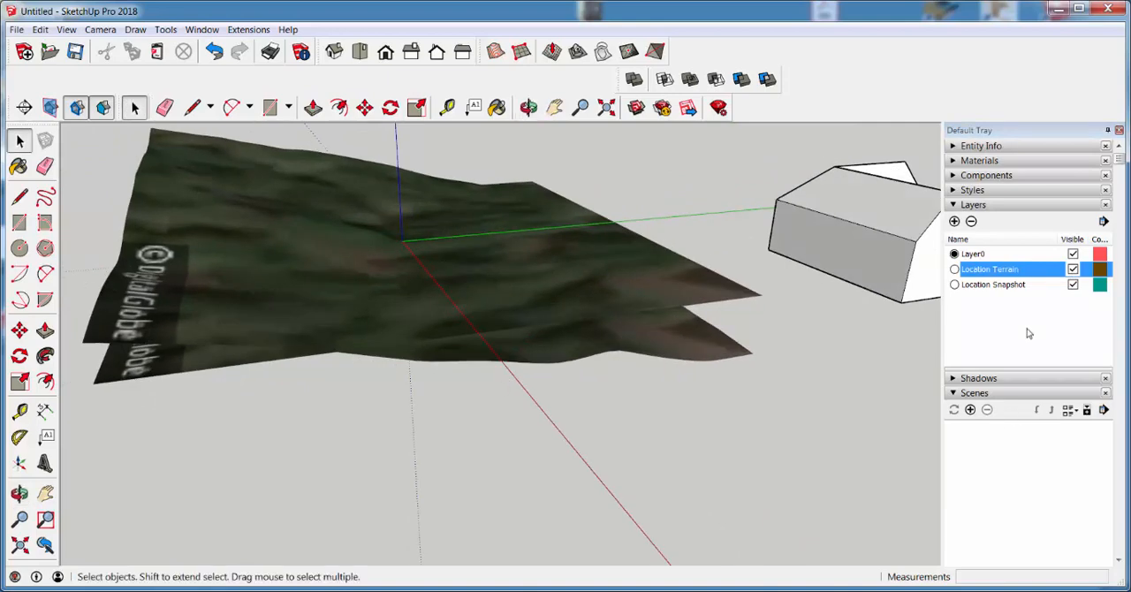
{"action": "left_click", "coordinate": [993, 283]}
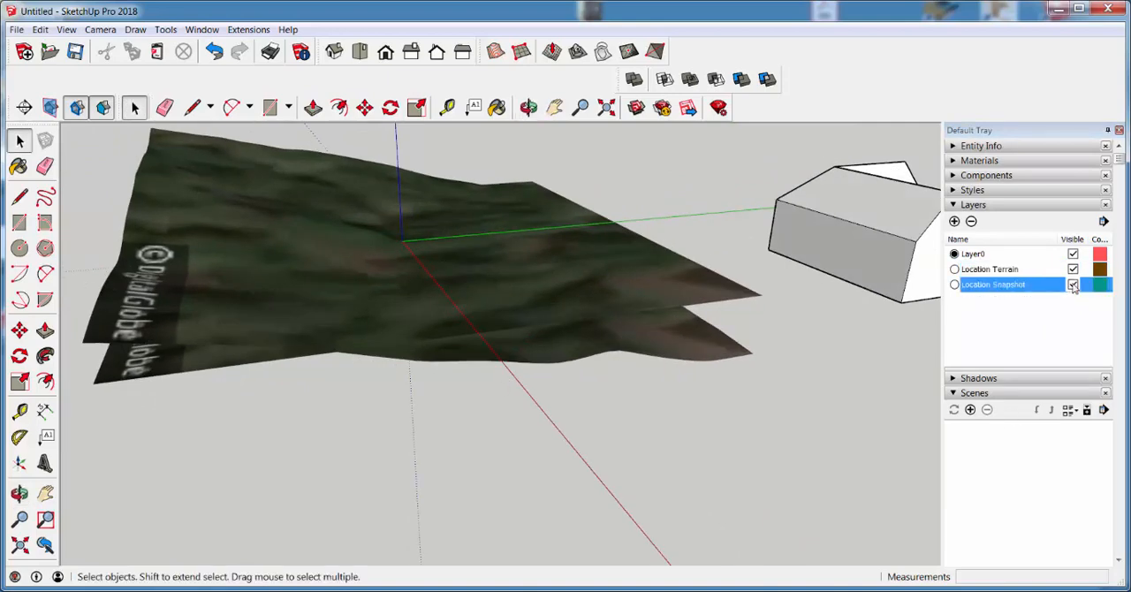
{"action": "left_click", "coordinate": [1073, 284]}
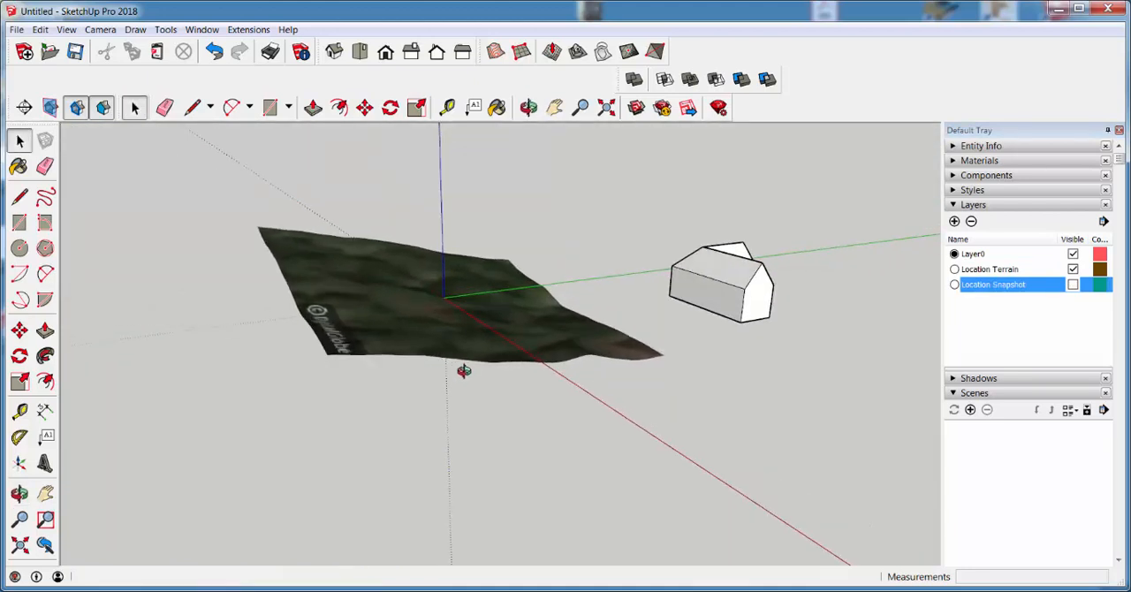
{"action": "left_click", "coordinate": [410, 305]}
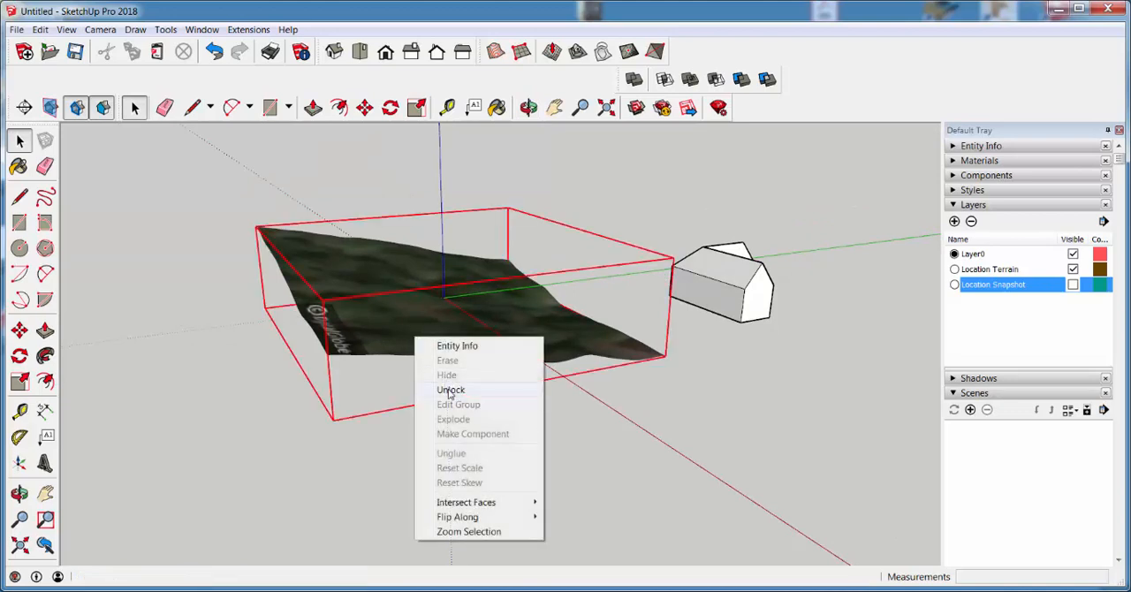
Unlock the terrain and extrude it into a solid with Eneroth Terrain Volume
{"action": "left_click", "coordinate": [451, 389]}
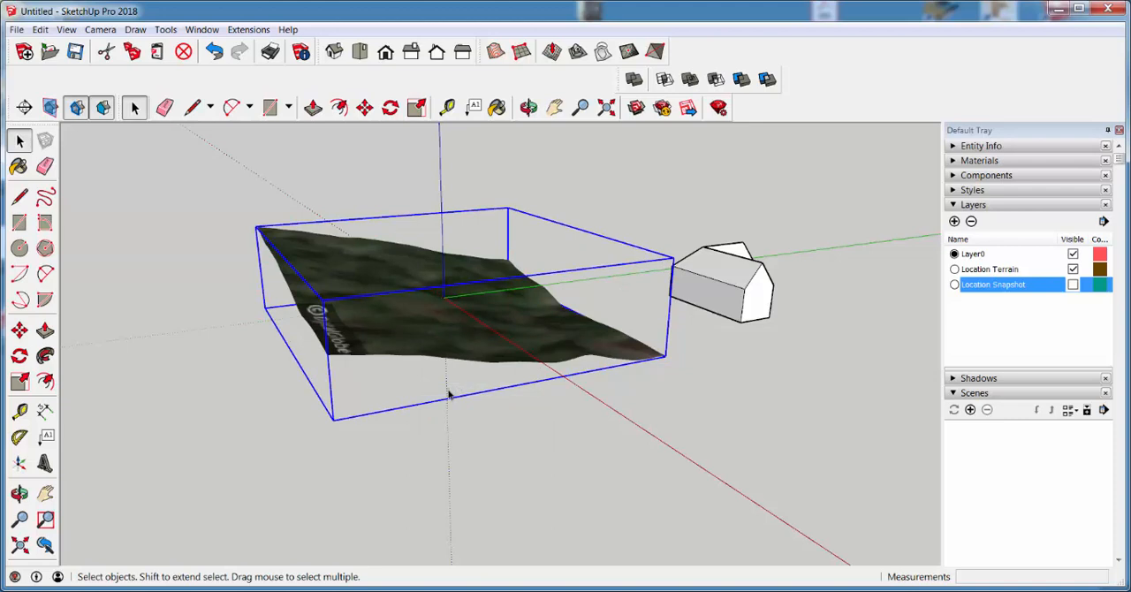
{"action": "left_click", "coordinate": [248, 28]}
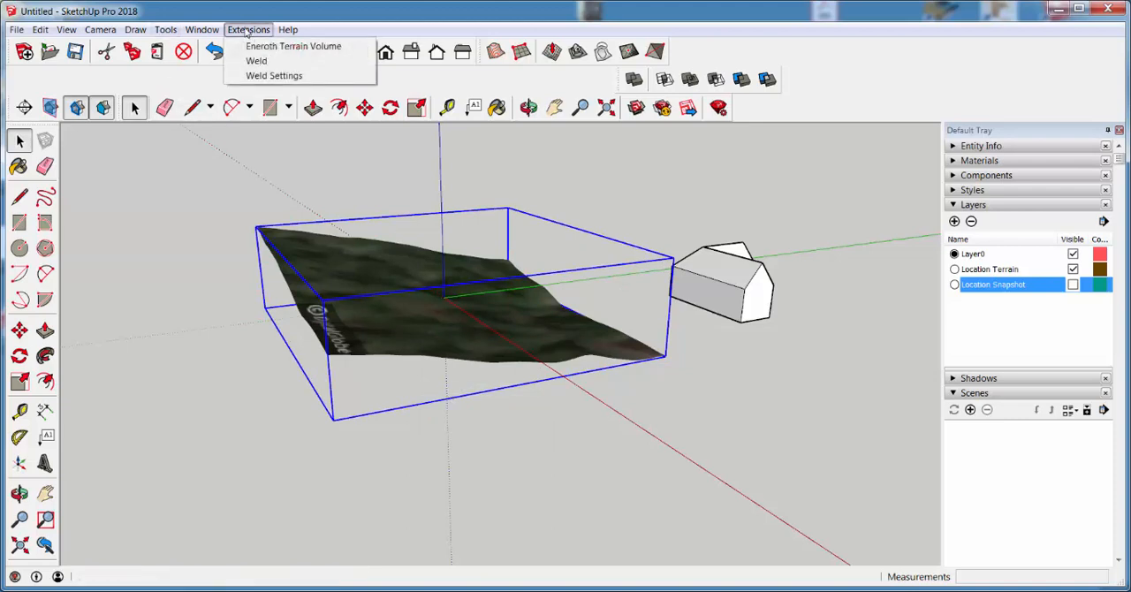
{"action": "mouse_move", "coordinate": [293, 46]}
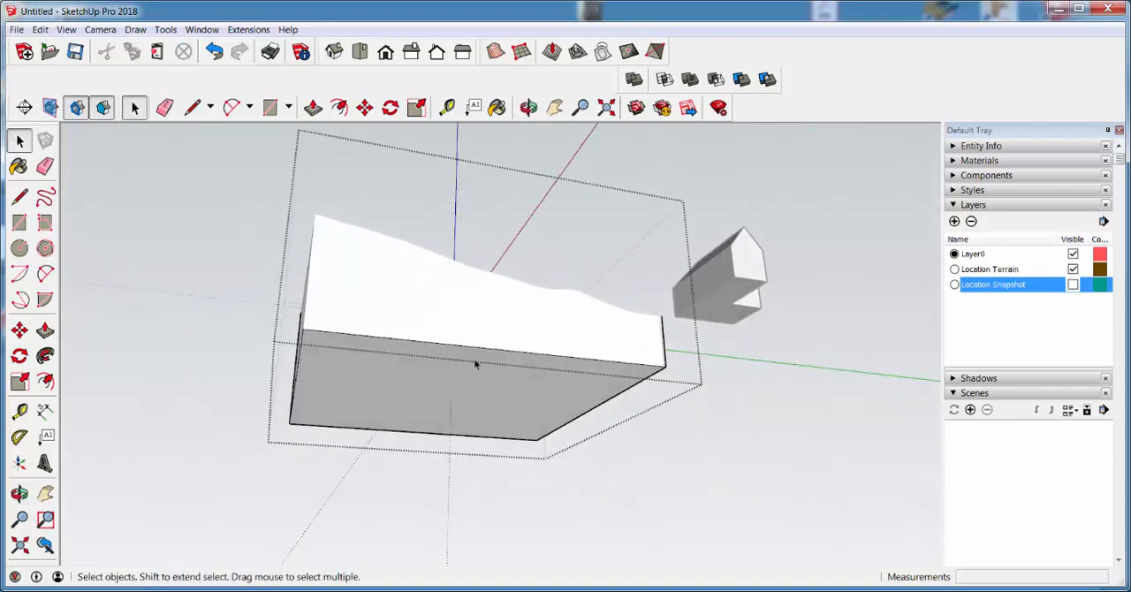
{"action": "left_click", "coordinate": [313, 106]}
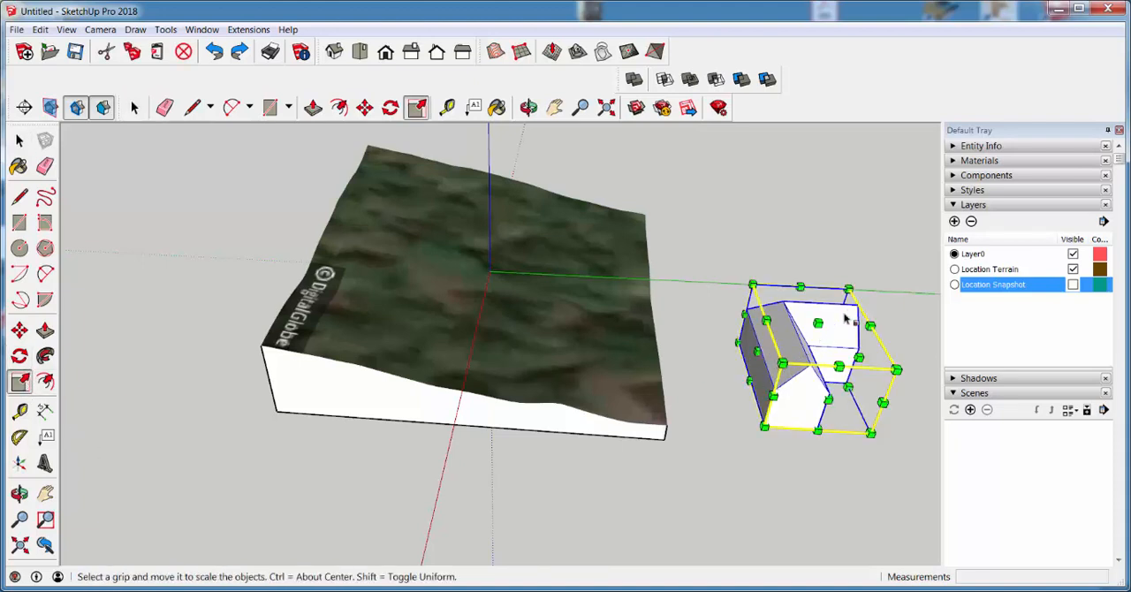
Resize the house and move it up onto the terrain's top surface near the back-left corner
{"action": "left_click_drag", "start_coordinate": [849, 286], "coordinate": [799, 340]}
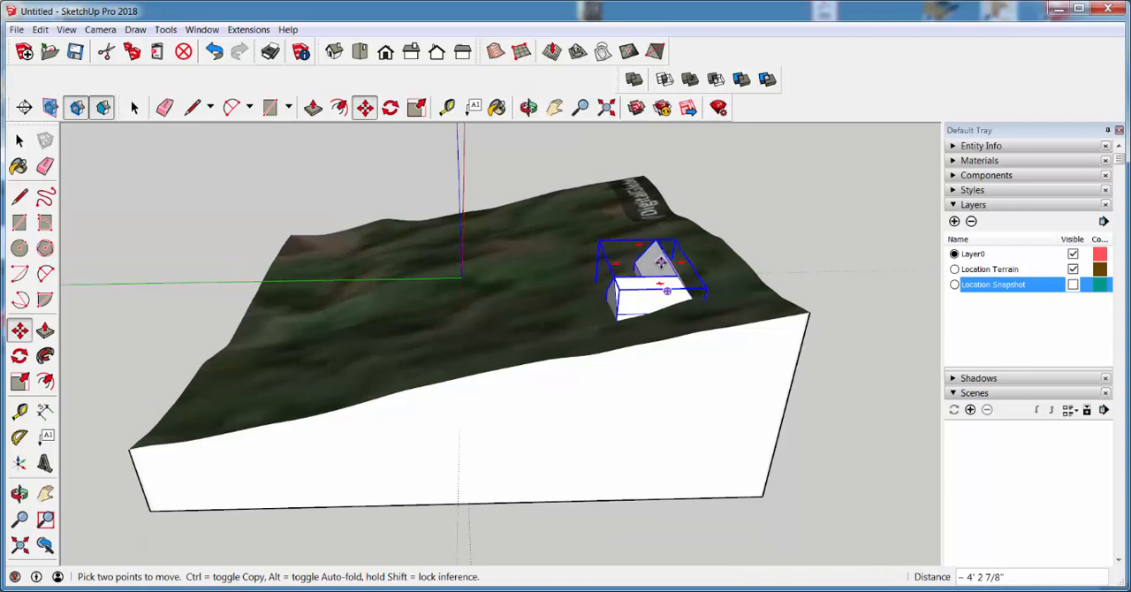
{"action": "left_click_drag", "start_coordinate": [669, 292], "coordinate": [657, 256]}
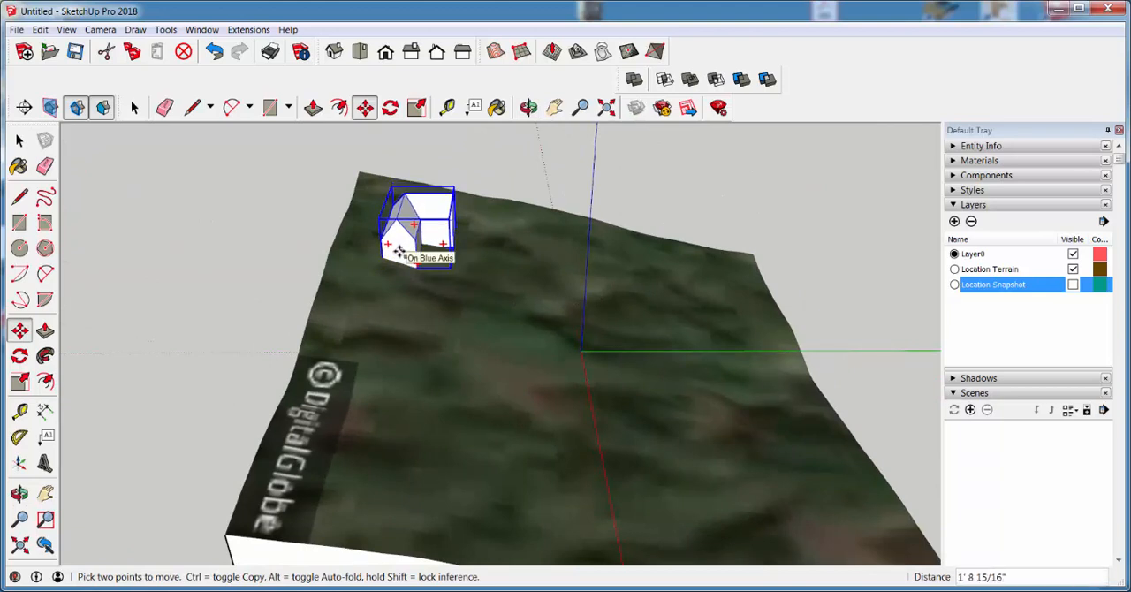
{"action": "left_click", "coordinate": [134, 106]}
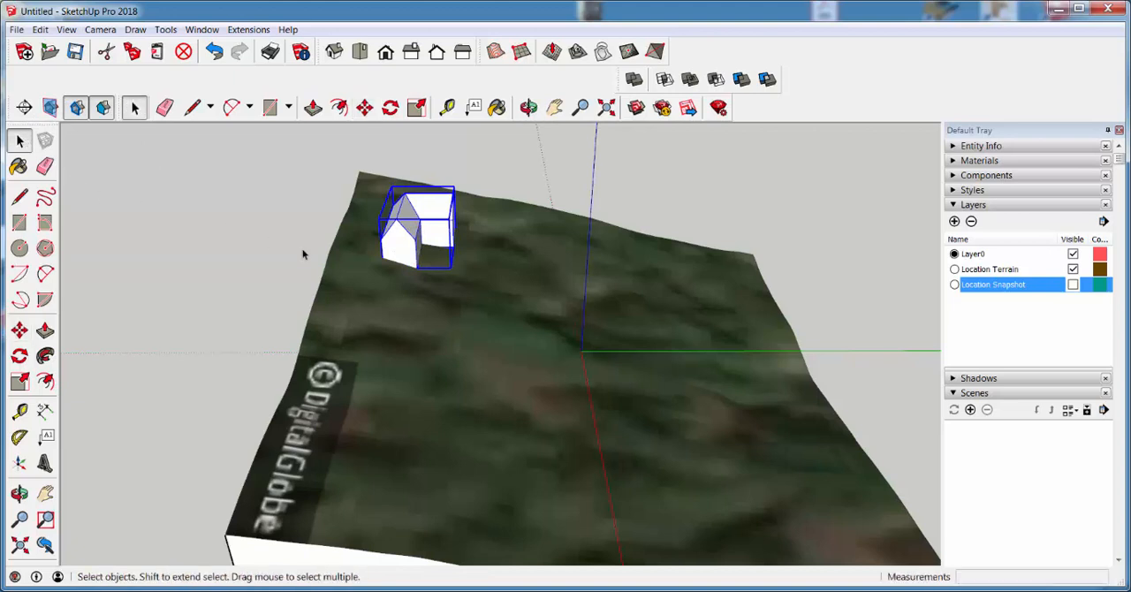
{"action": "mouse_move", "coordinate": [415, 230]}
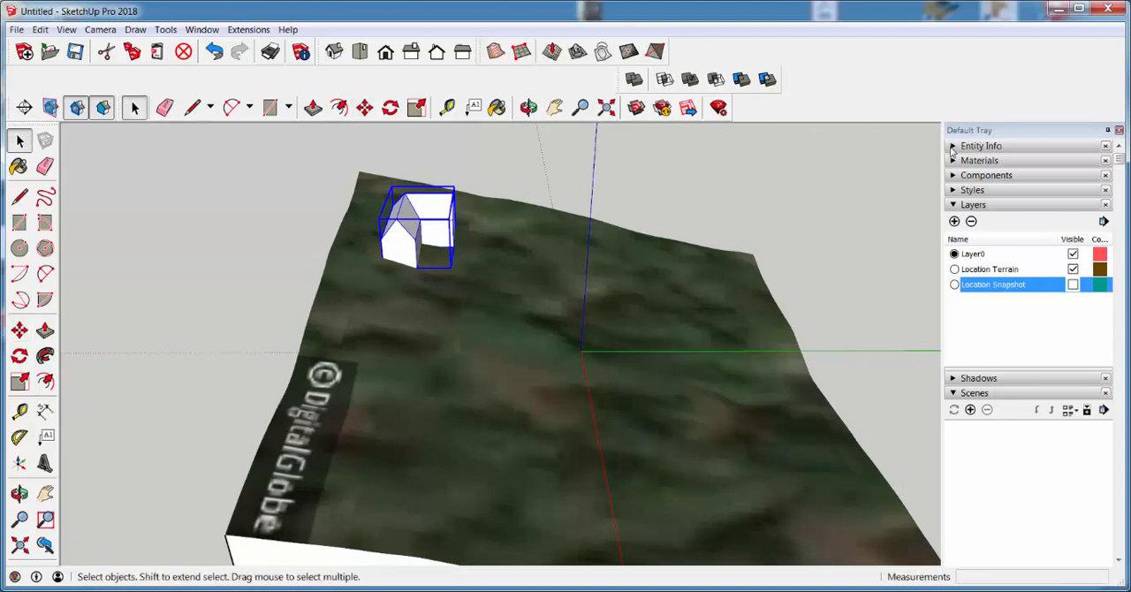
Subtract the selected house solid from the terrain with Solid Tools, leaving a house-shaped hole
{"action": "left_click", "coordinate": [428, 226]}
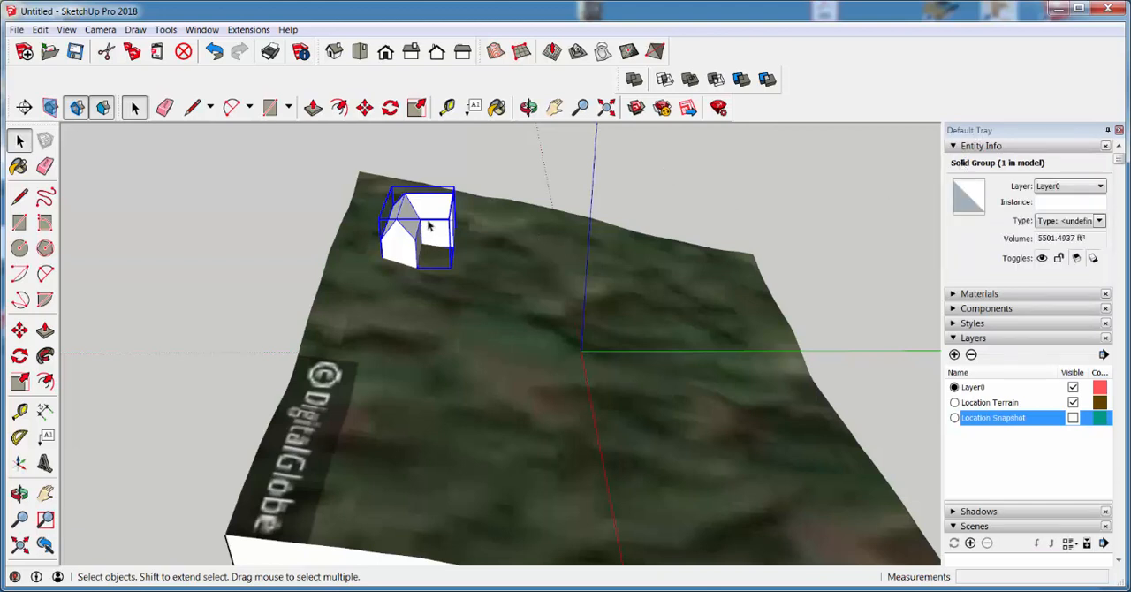
{"action": "mouse_move", "coordinate": [534, 302]}
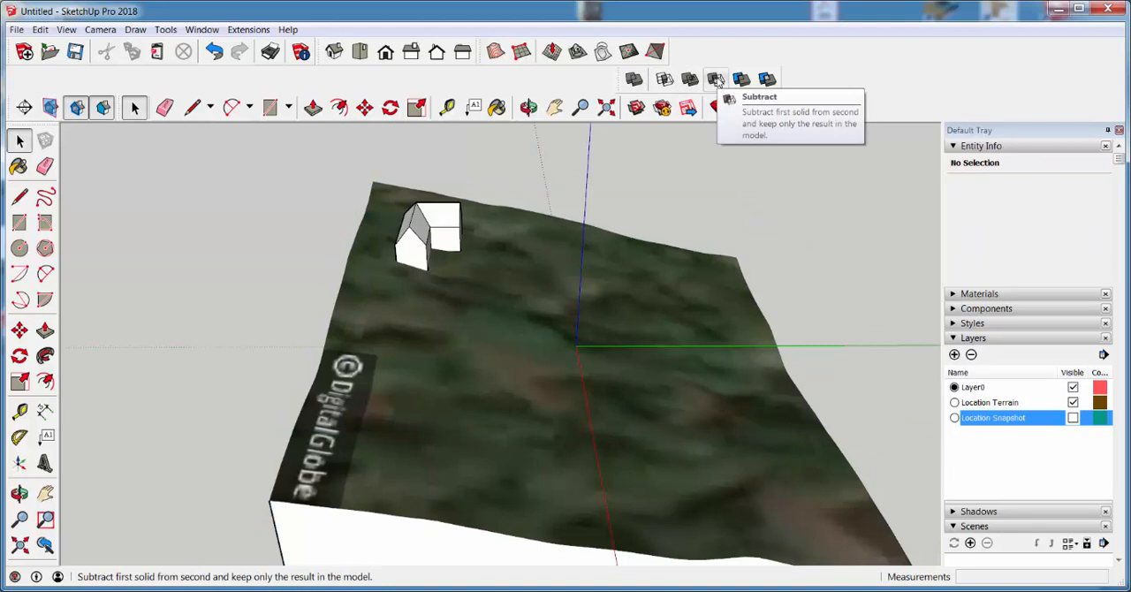
{"action": "left_click", "coordinate": [716, 79]}
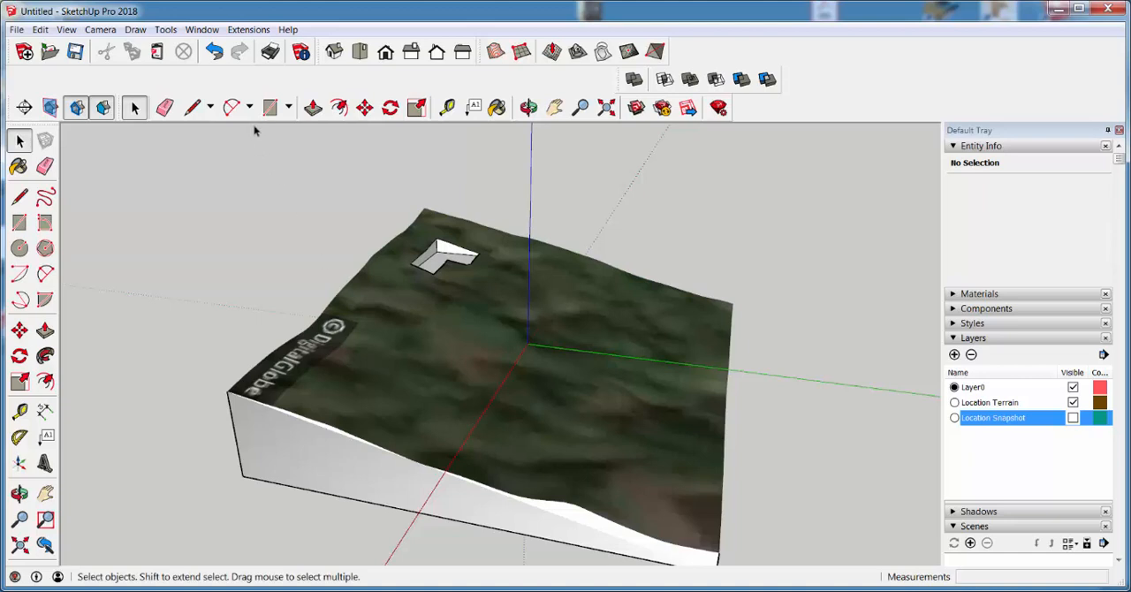
{"action": "mouse_move", "coordinate": [279, 167]}
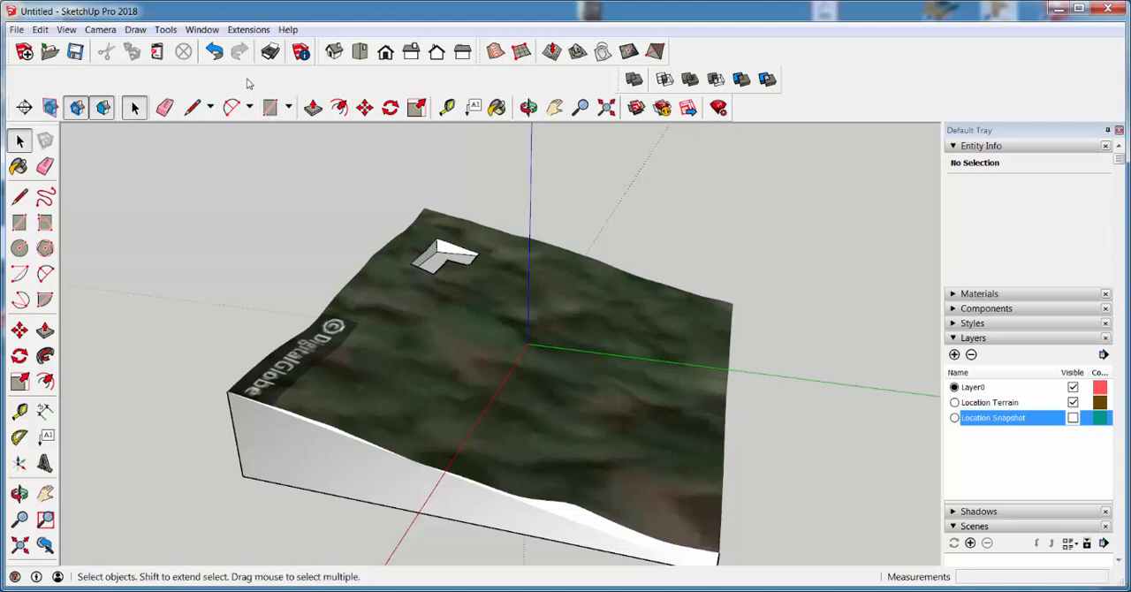
Open the Extension Manager from the Window menu and start installing an extension from file
{"action": "left_click", "coordinate": [248, 29]}
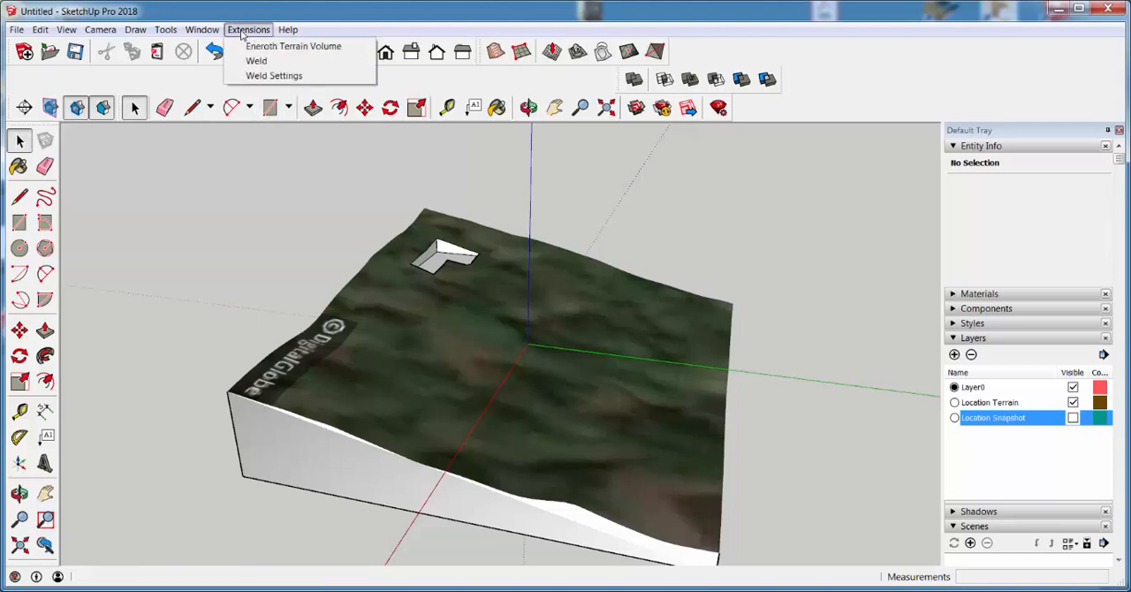
{"action": "left_click", "coordinate": [202, 28]}
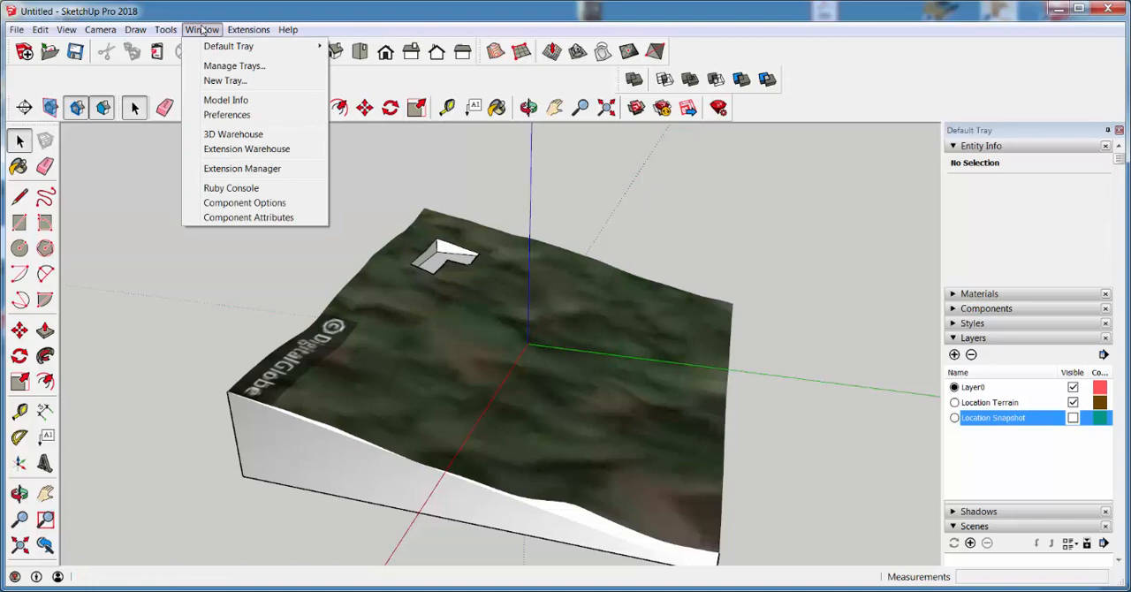
{"action": "left_click", "coordinate": [242, 169]}
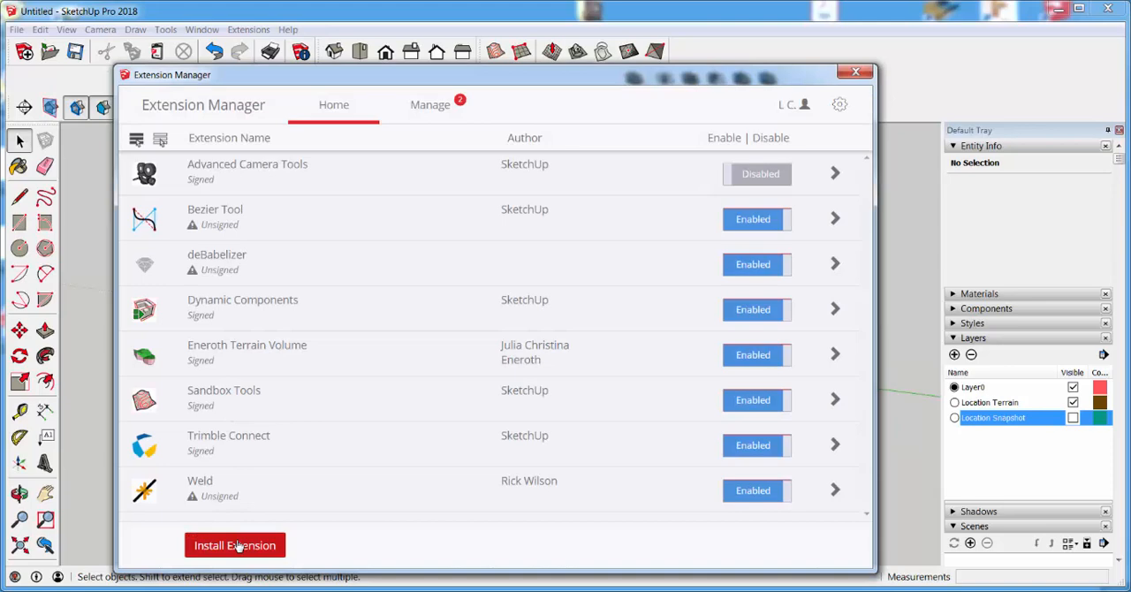
{"action": "left_click", "coordinate": [233, 544]}
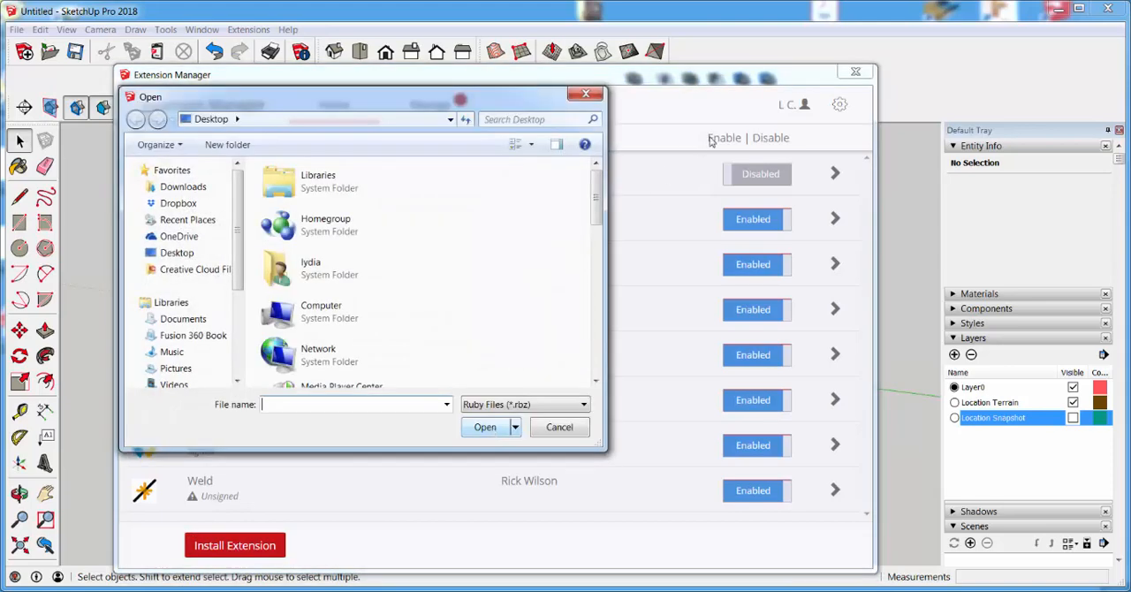
Install TIG_Slicer_v6.0.rbz and close the Extension Manager
{"action": "scroll", "scroll_direction": "down", "scroll_amount": 3}
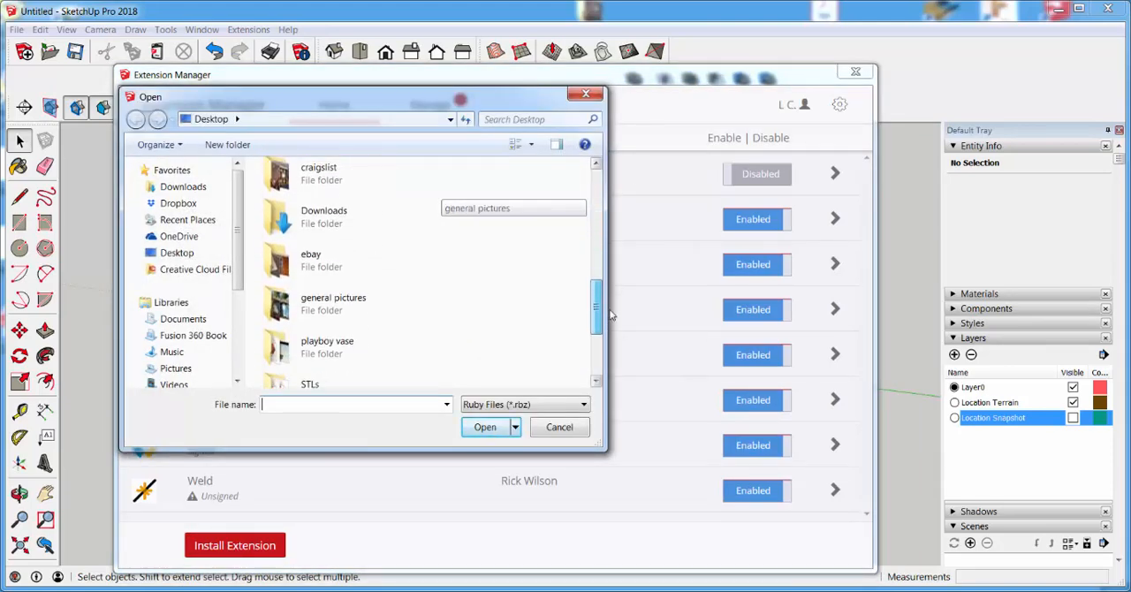
{"action": "scroll", "scroll_direction": "down", "scroll_amount": 3}
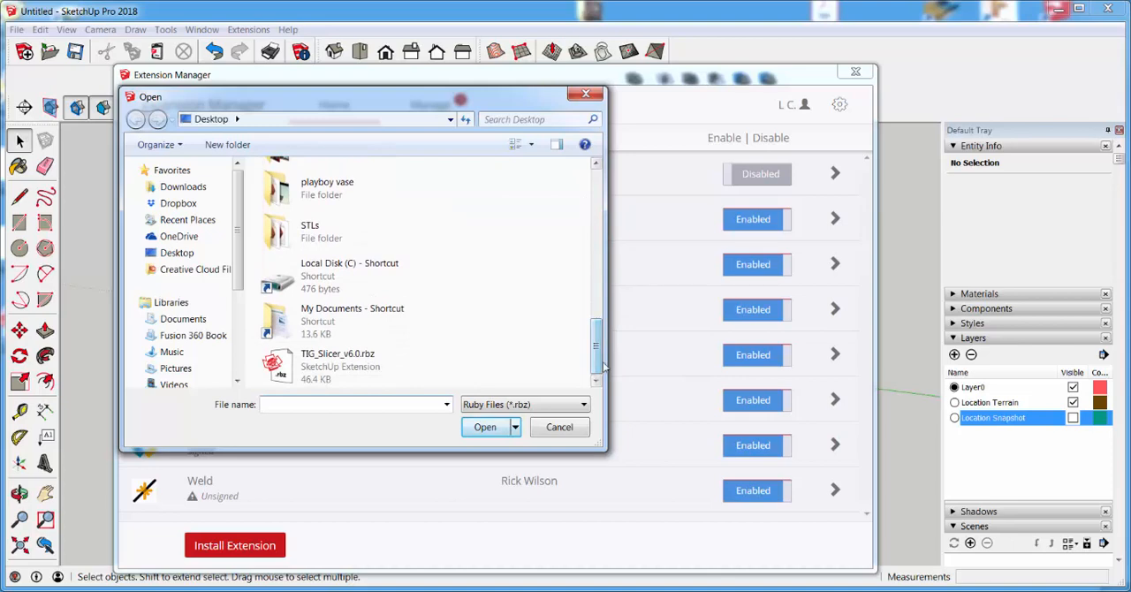
{"action": "left_click", "coordinate": [559, 426]}
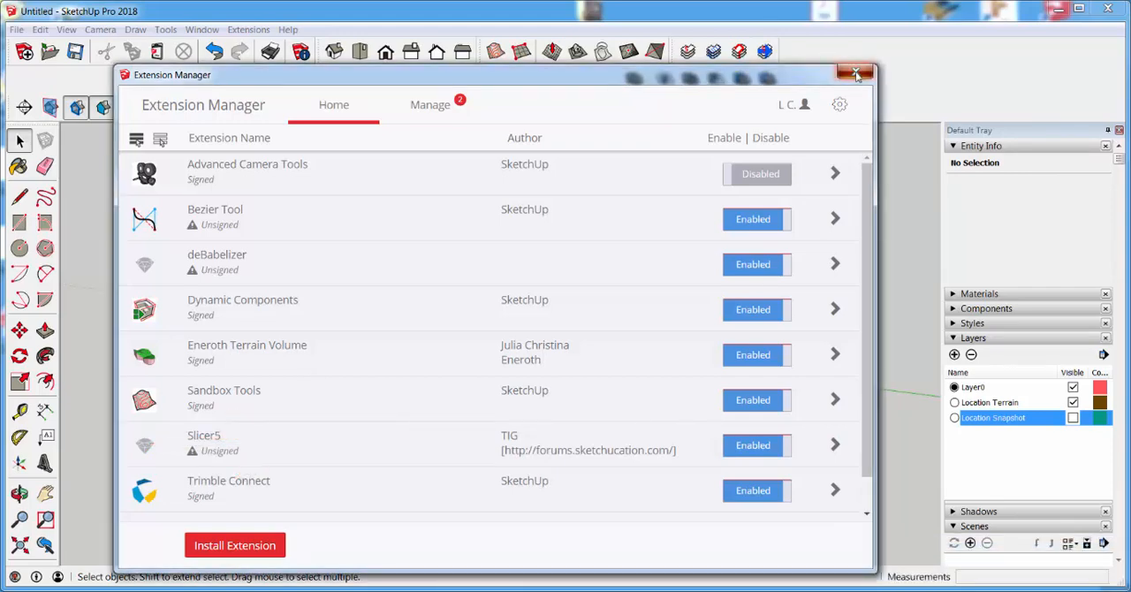
{"action": "left_click", "coordinate": [855, 73]}
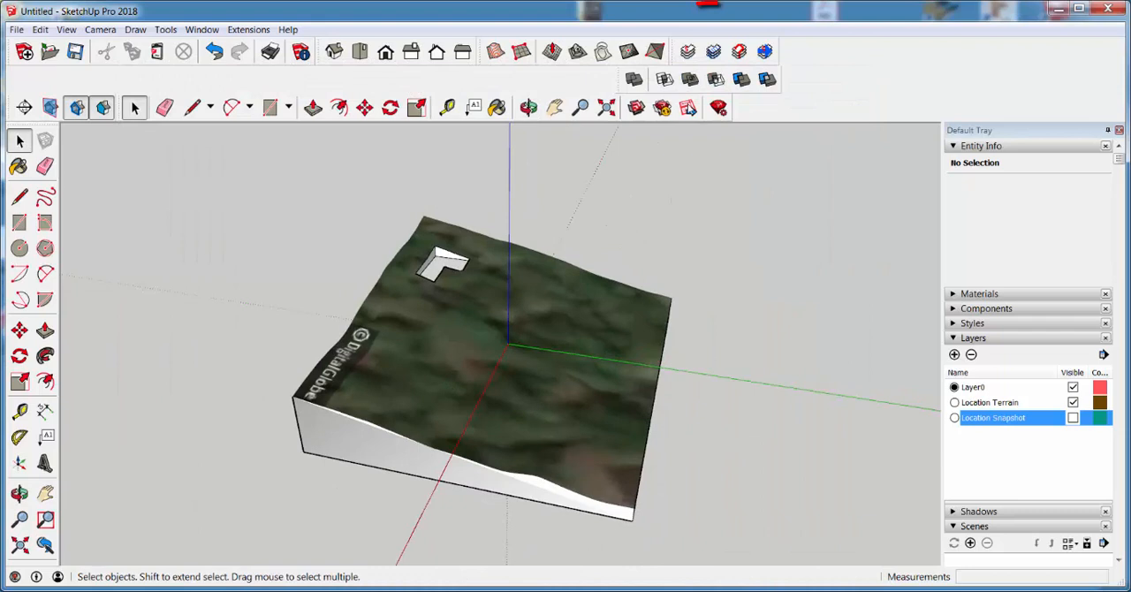
{"action": "mouse_move", "coordinate": [689, 51]}
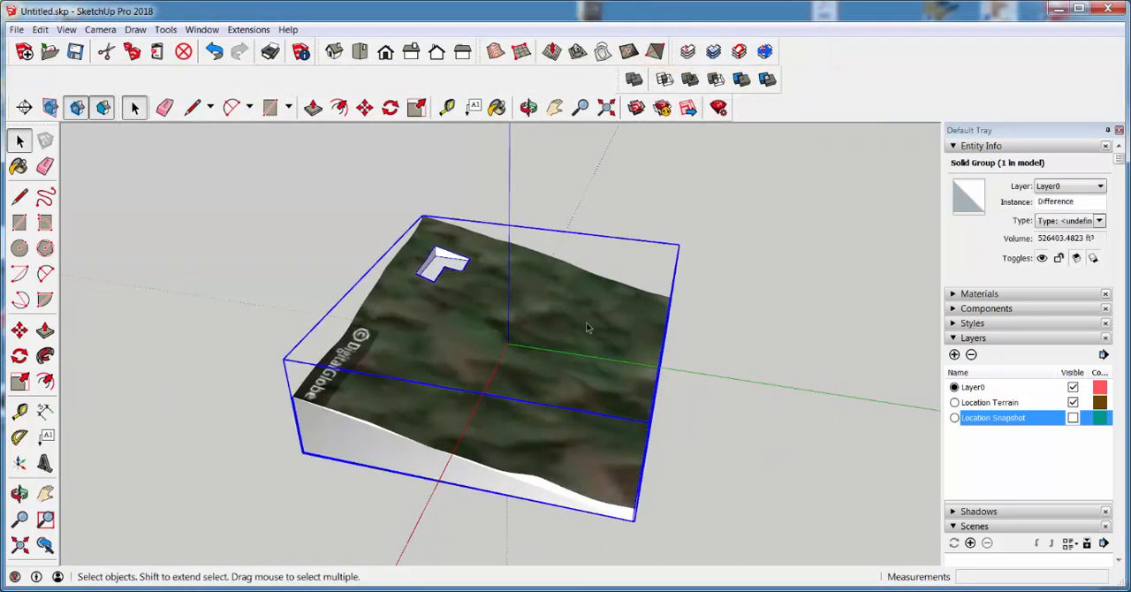
{"action": "mouse_move", "coordinate": [687, 49]}
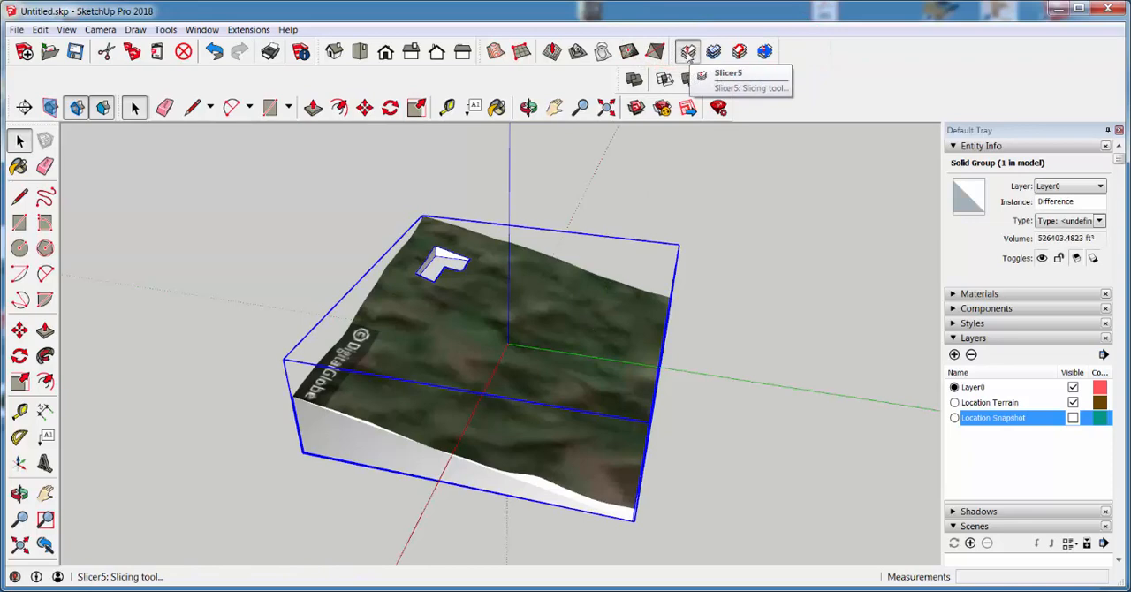
Run Slicer5 on the terrain with Axis Z and 12" spacing, confirming to start slicing
{"action": "left_click", "coordinate": [688, 49]}
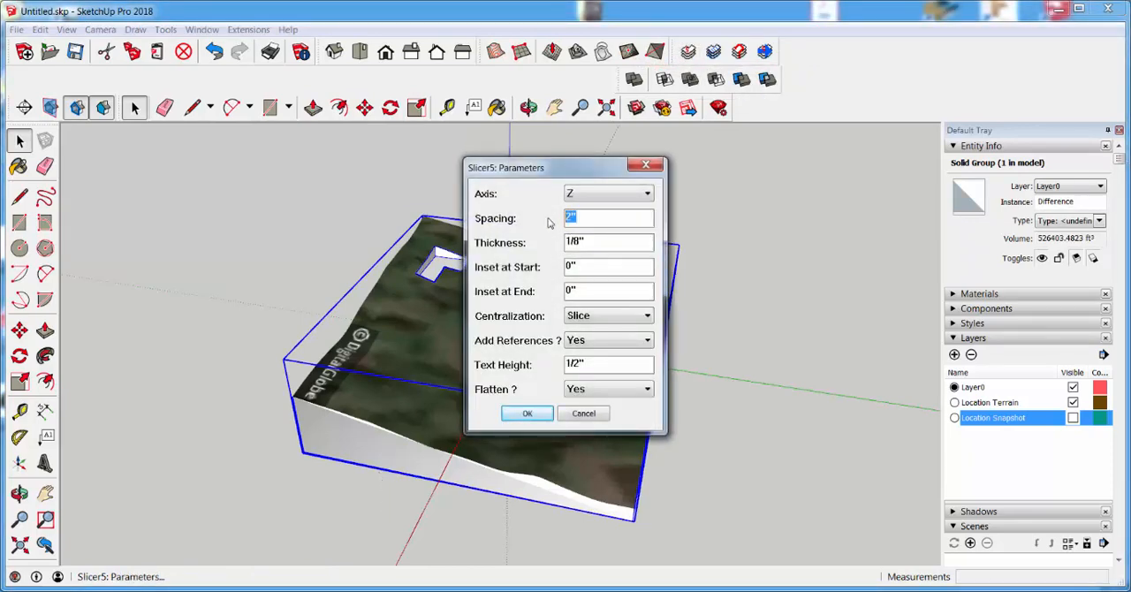
{"action": "type", "text": "12"}
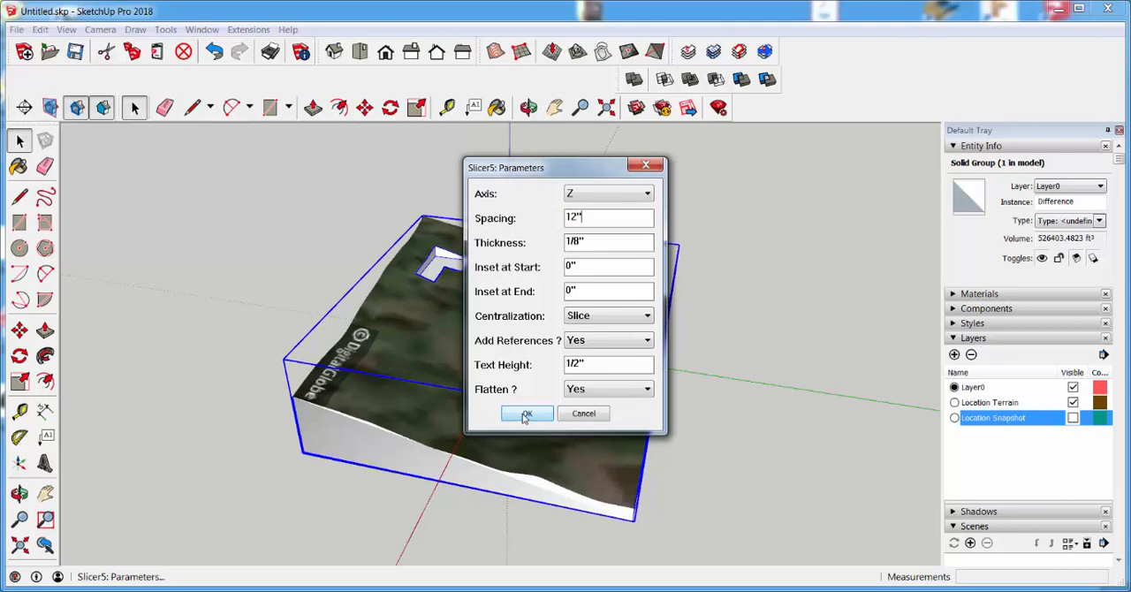
{"action": "left_click", "coordinate": [527, 413]}
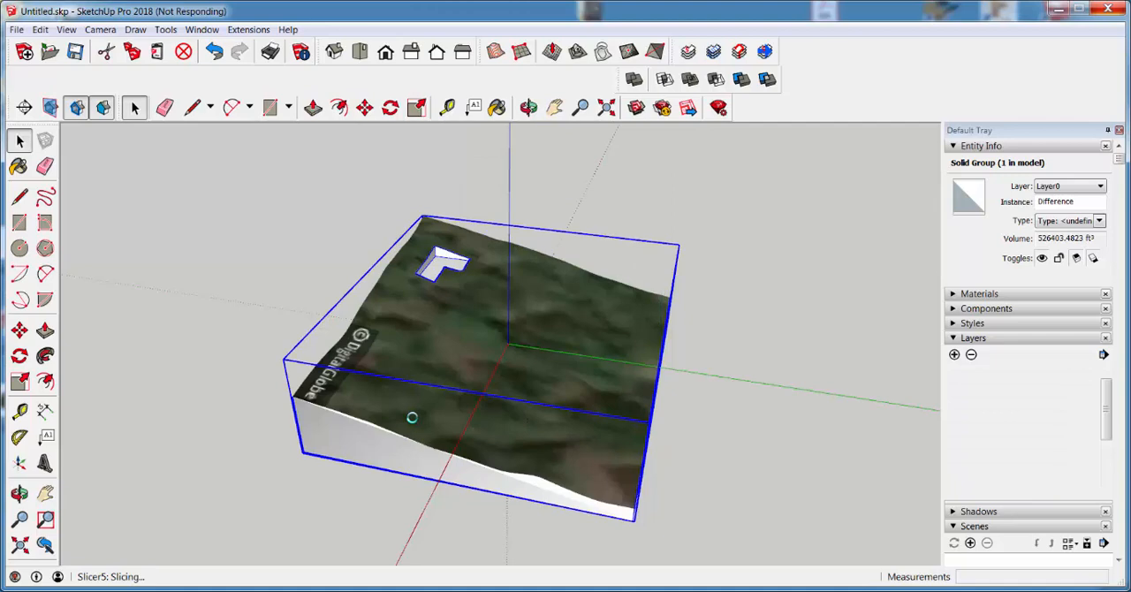